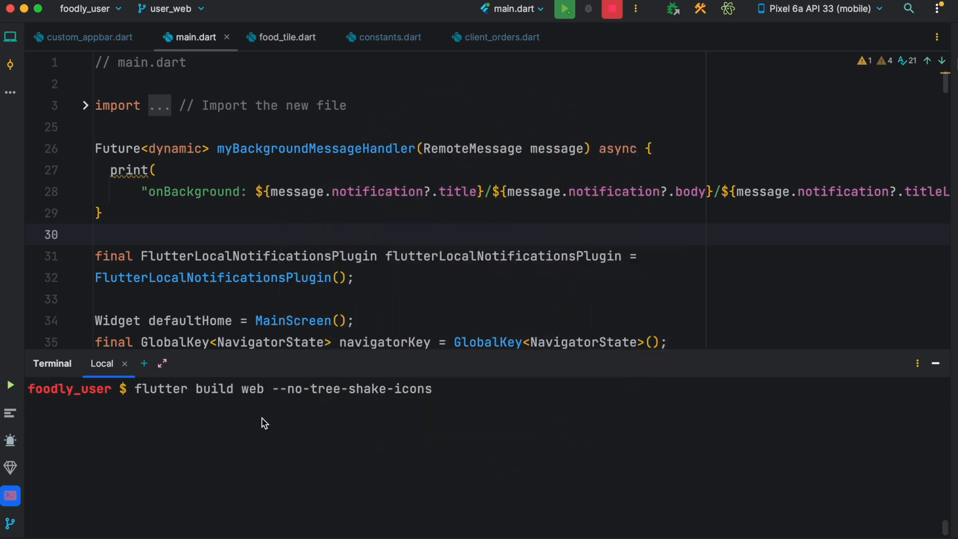
{"action": "mouse_move", "coordinate": [332, 397]}
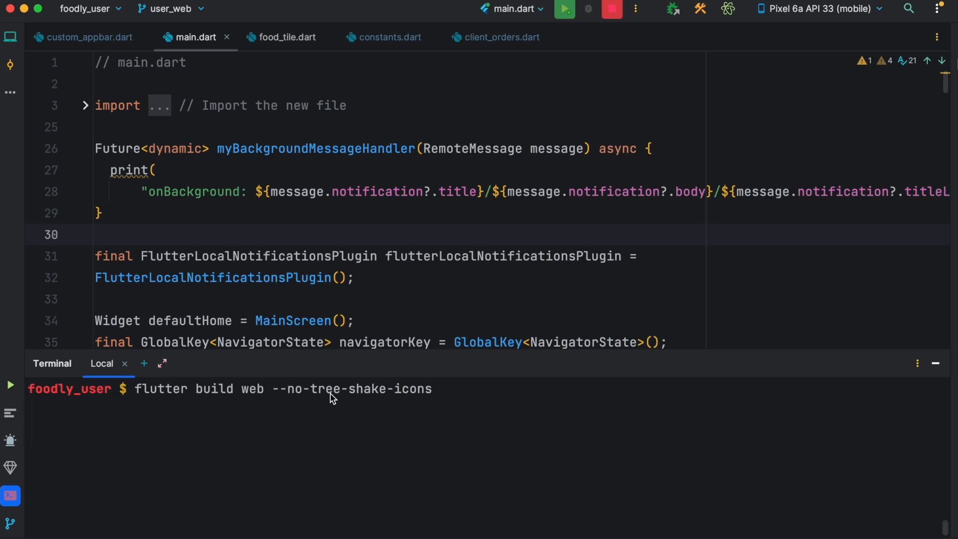
Run 'flutter build web --no-tree-shake-icons' so output lands in build/web
{"action": "key", "text": "Return"}
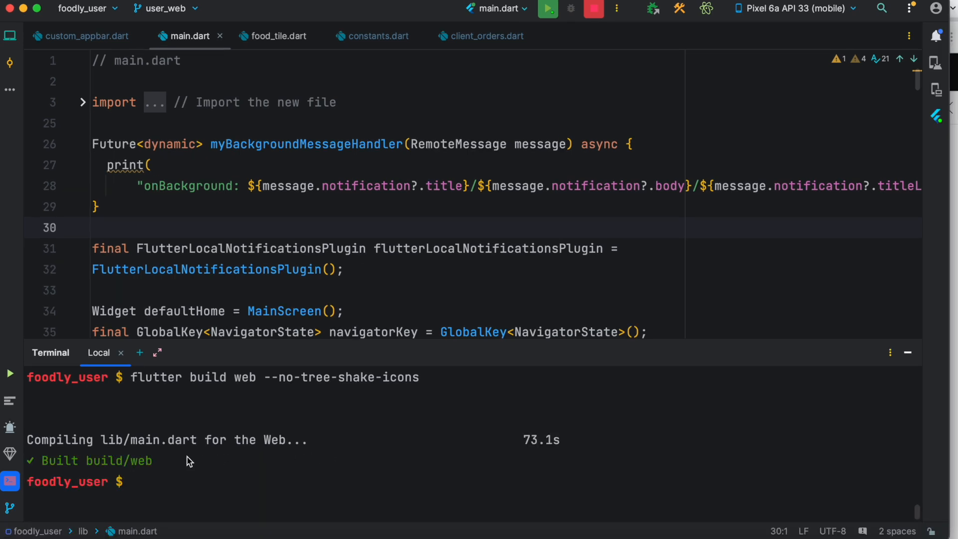
{"action": "mouse_move", "coordinate": [95, 474]}
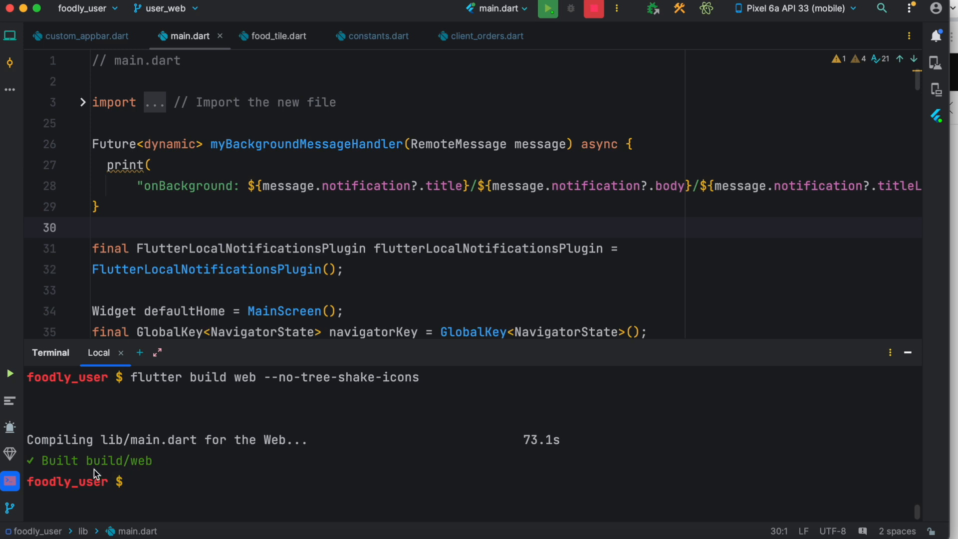
{"action": "mouse_move", "coordinate": [144, 471]}
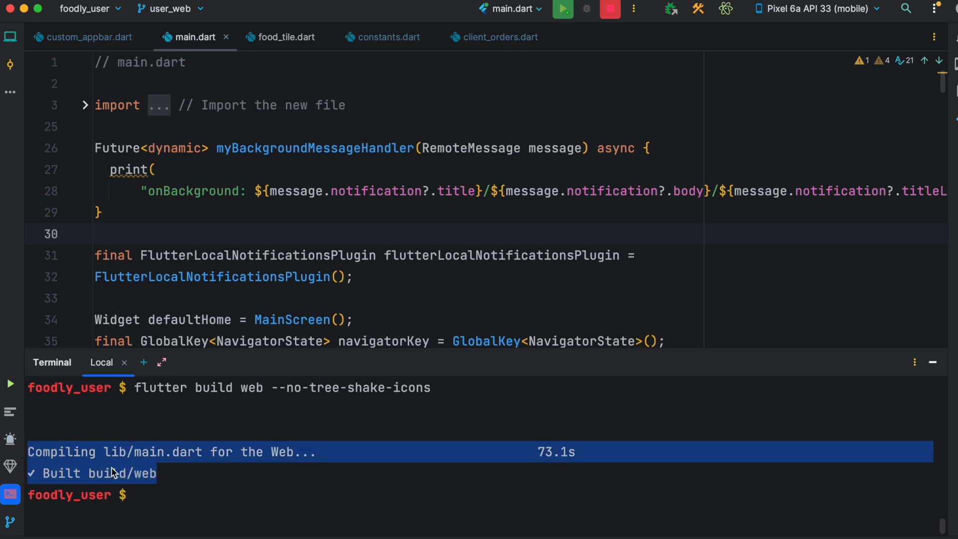
{"action": "mouse_move", "coordinate": [147, 477]}
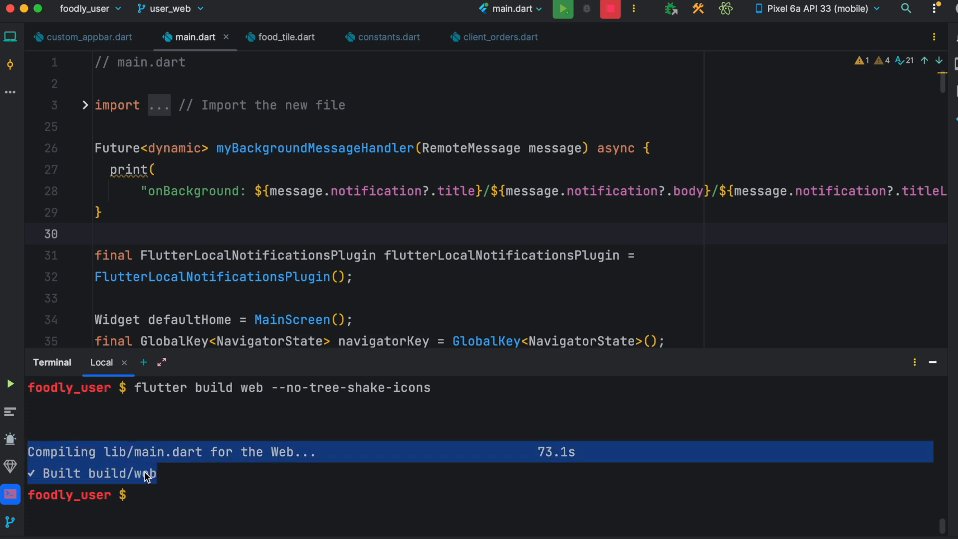
{"action": "mouse_move", "coordinate": [10, 36]}
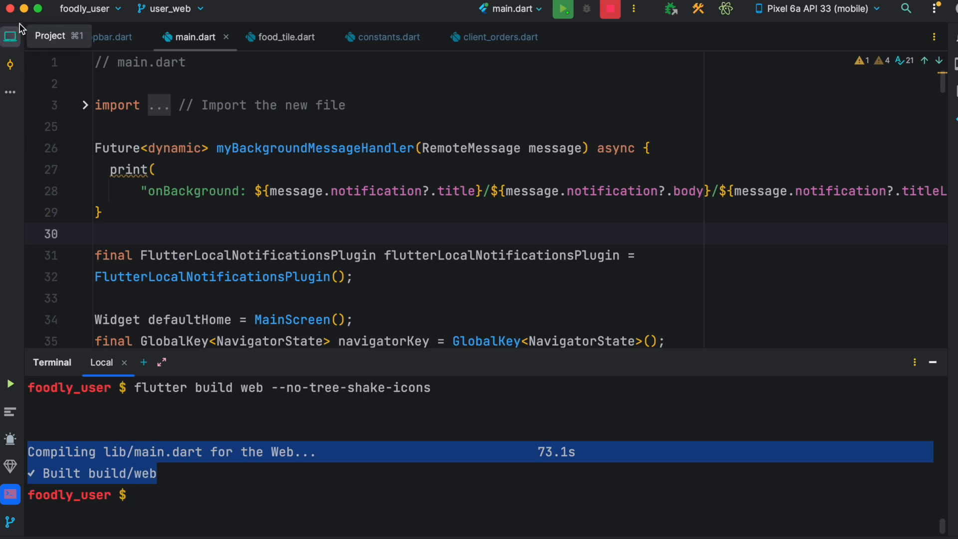
Expand the project tree's build folder down to web, showing index.html and main.dart.js
{"action": "left_click", "coordinate": [10, 38]}
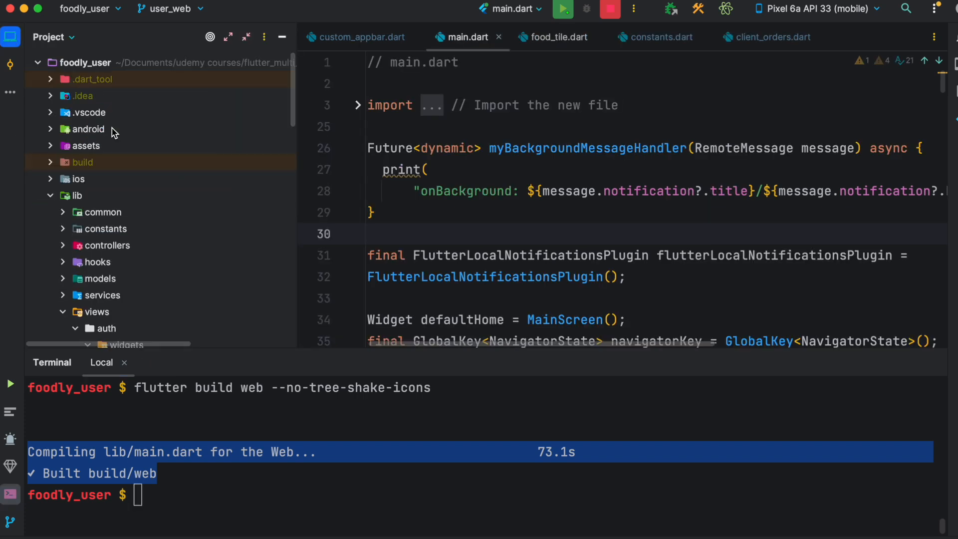
{"action": "mouse_move", "coordinate": [68, 211]}
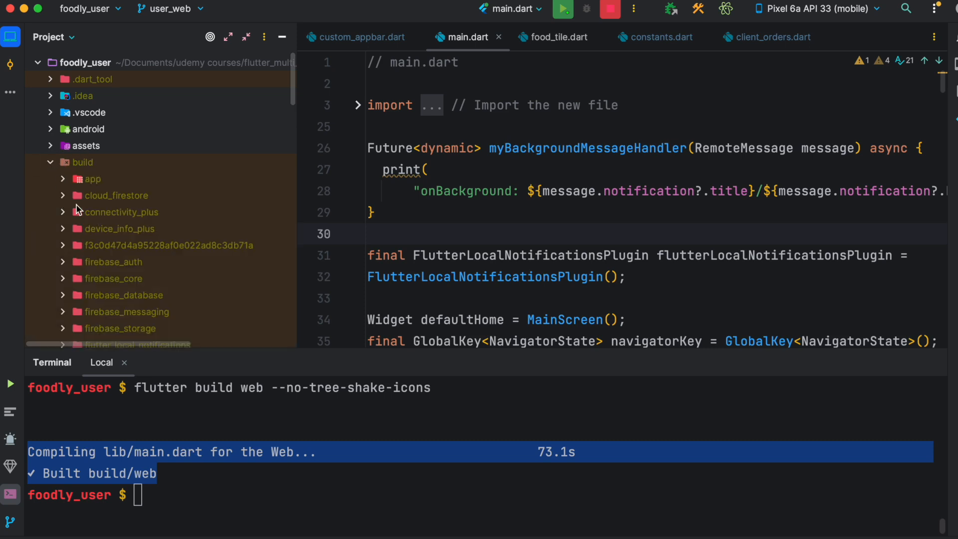
{"action": "scroll", "scroll_direction": "down", "scroll_amount": 3}
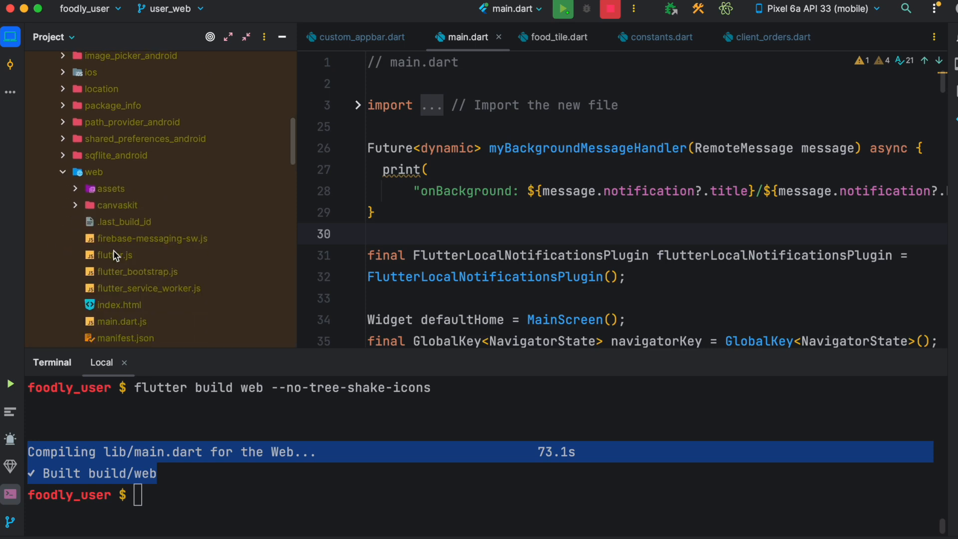
{"action": "scroll", "scroll_direction": "down", "scroll_amount": 3}
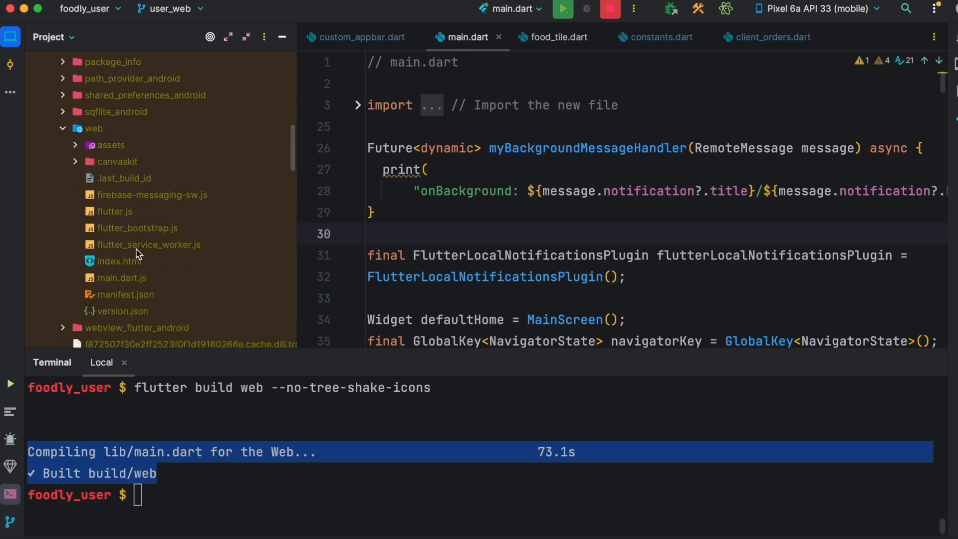
{"action": "mouse_move", "coordinate": [207, 307]}
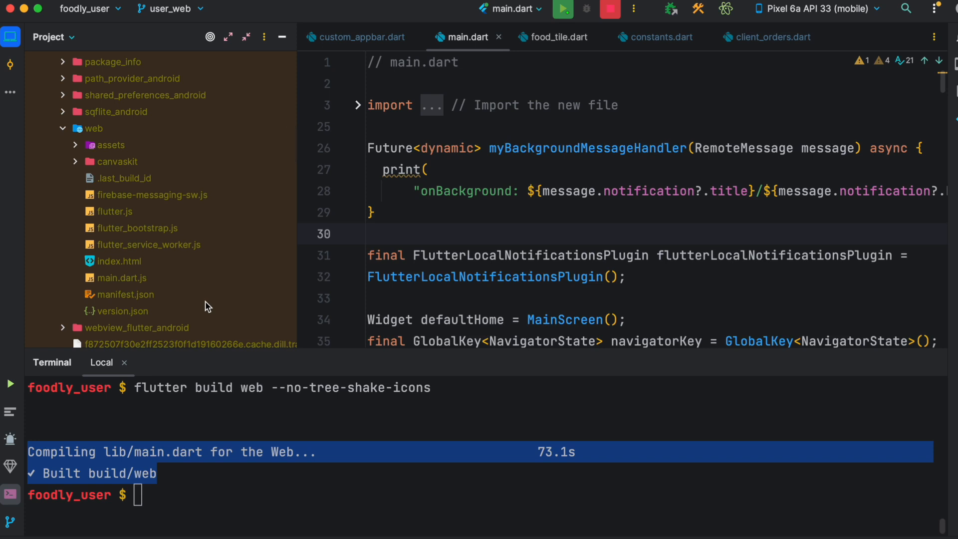
{"action": "mouse_move", "coordinate": [92, 134]}
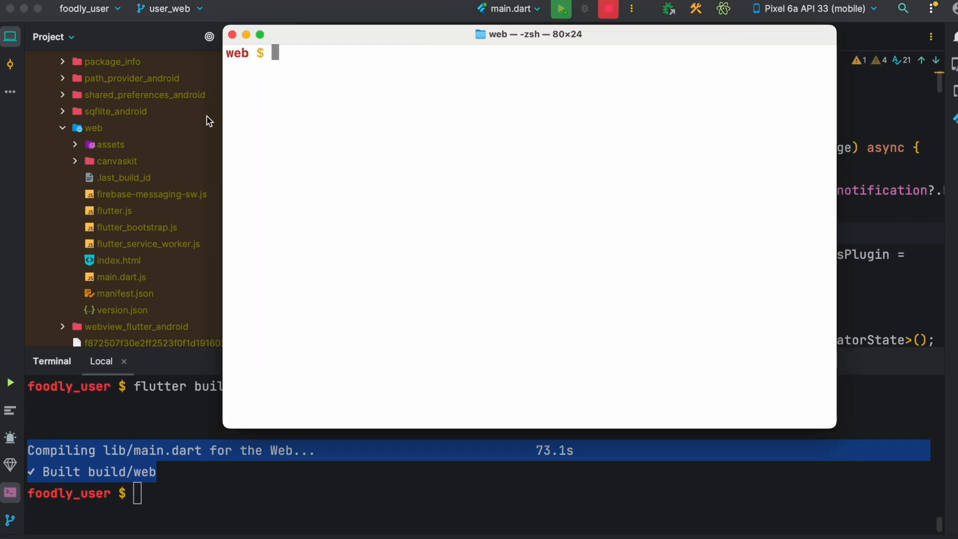
{"action": "mouse_move", "coordinate": [239, 72]}
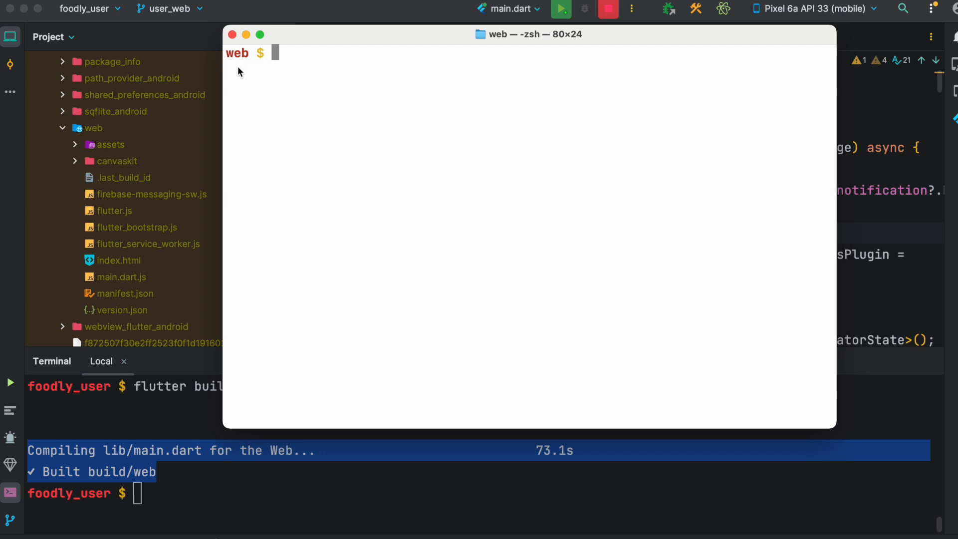
{"action": "mouse_move", "coordinate": [425, 174]}
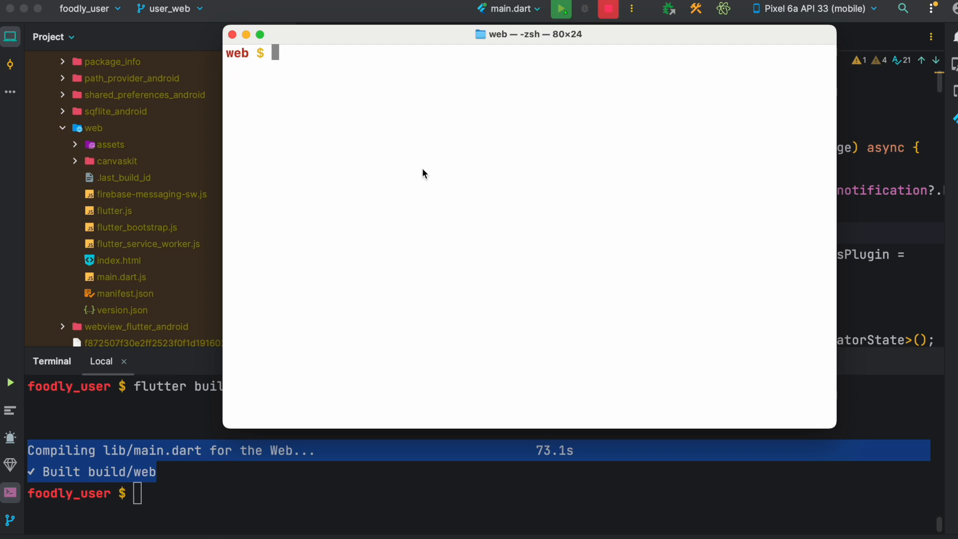
{"action": "mouse_move", "coordinate": [411, 158]}
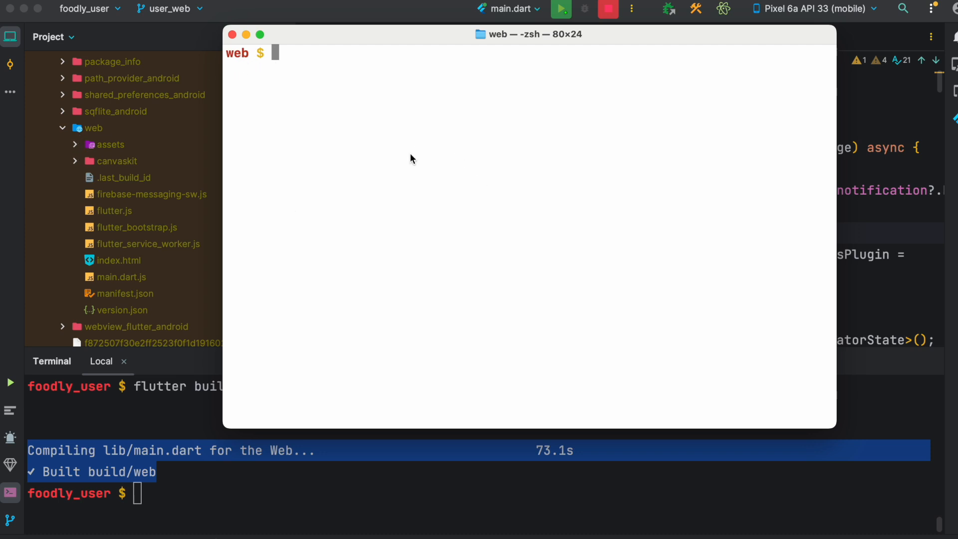
Start 'python3 -m http.server 8000' in the web folder to serve the app
{"action": "type", "text": "python3 -m http.server 8000"}
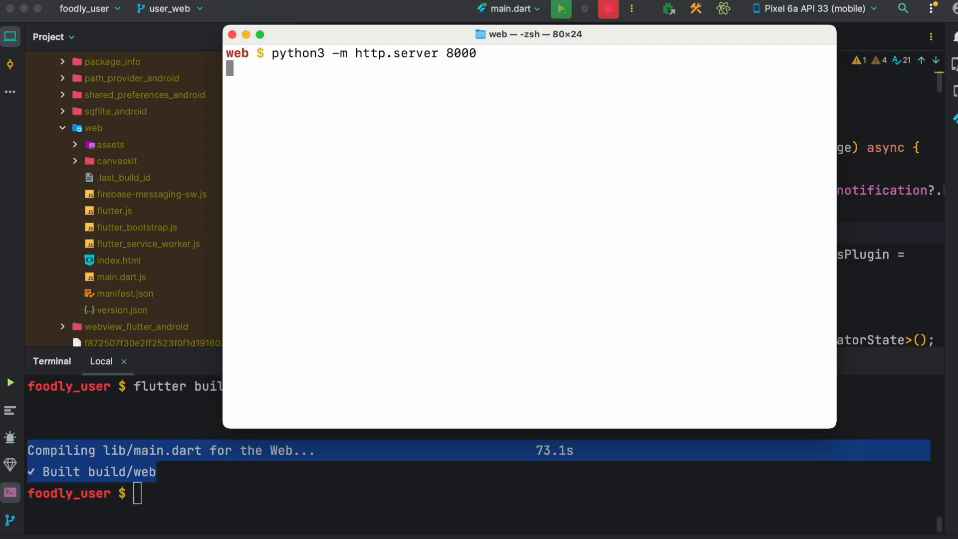
{"action": "mouse_move", "coordinate": [344, 65]}
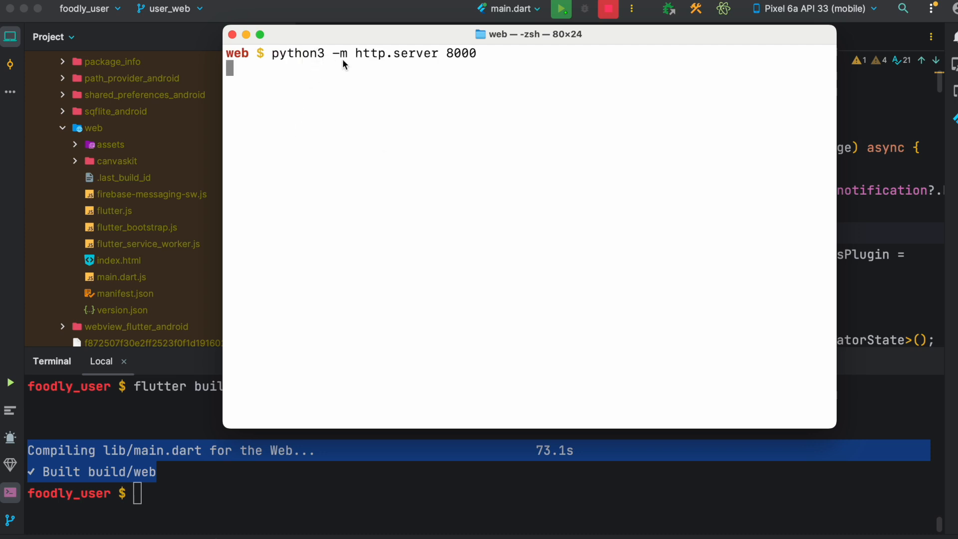
{"action": "mouse_move", "coordinate": [351, 63]}
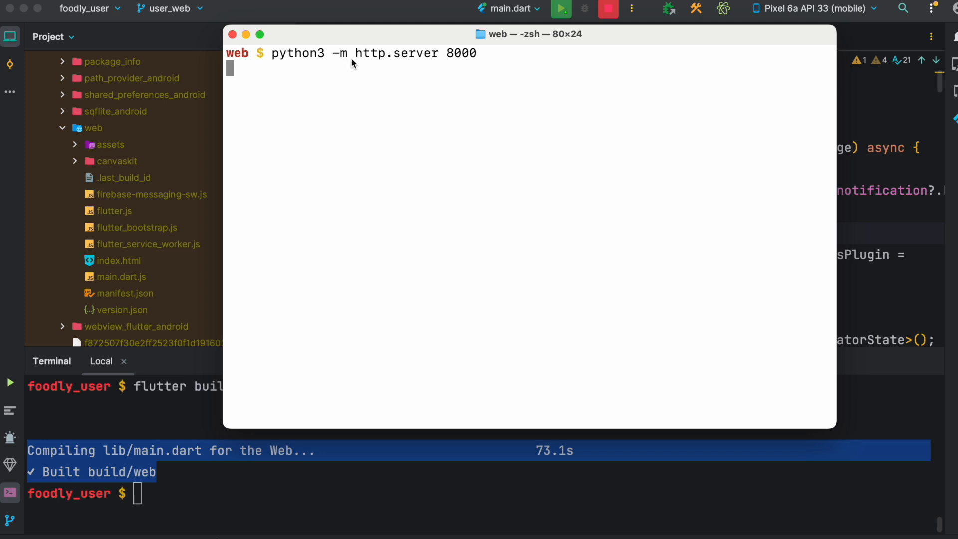
{"action": "mouse_move", "coordinate": [463, 61]}
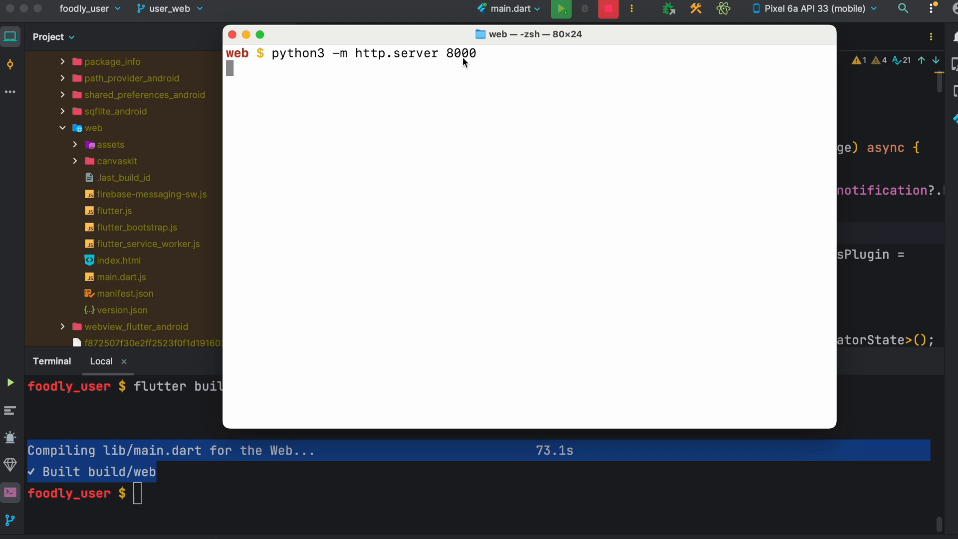
{"action": "key", "text": "Return"}
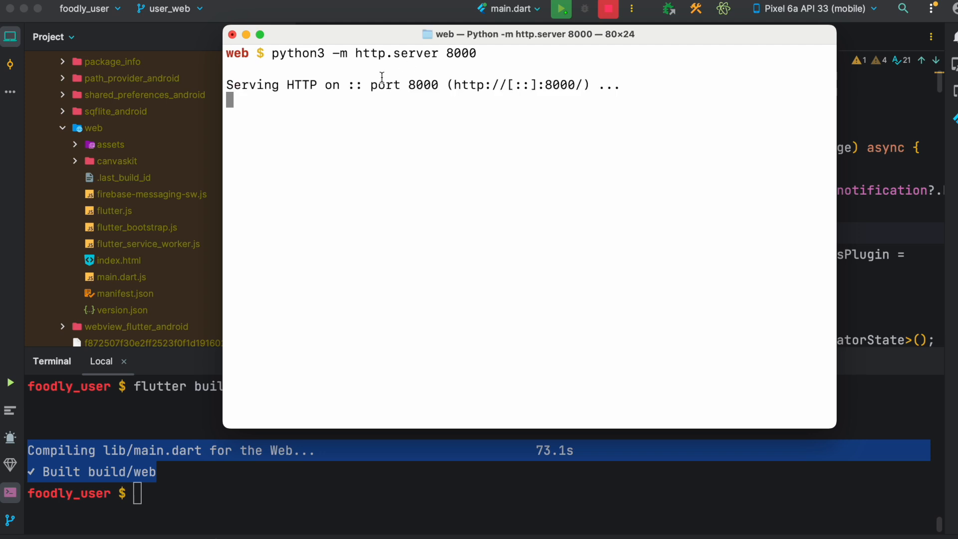
{"action": "mouse_move", "coordinate": [428, 89]}
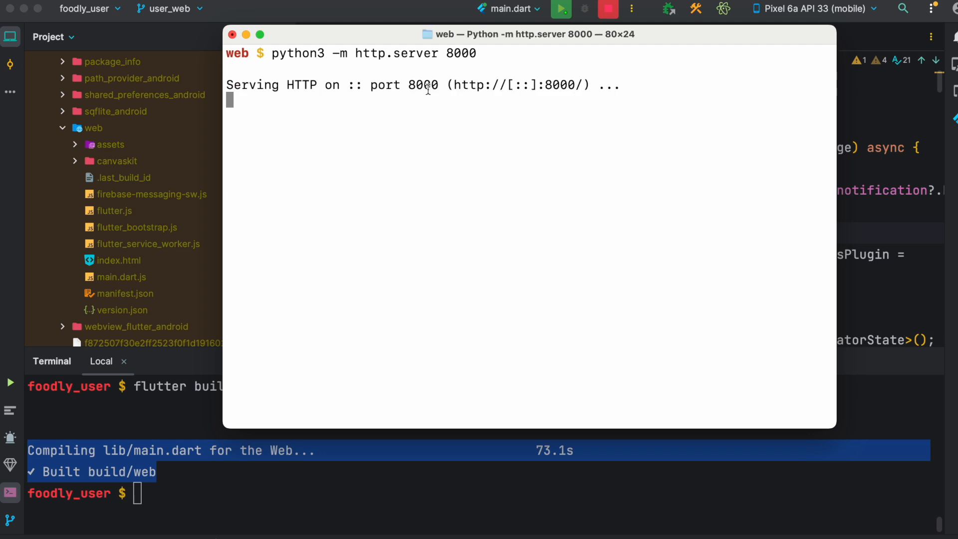
{"action": "double_click", "coordinate": [403, 85]}
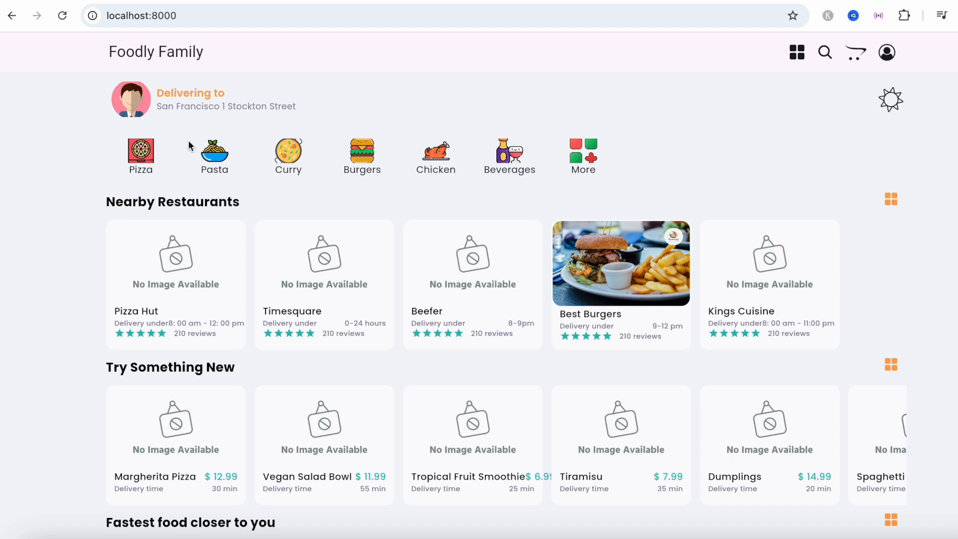
{"action": "mouse_move", "coordinate": [565, 329]}
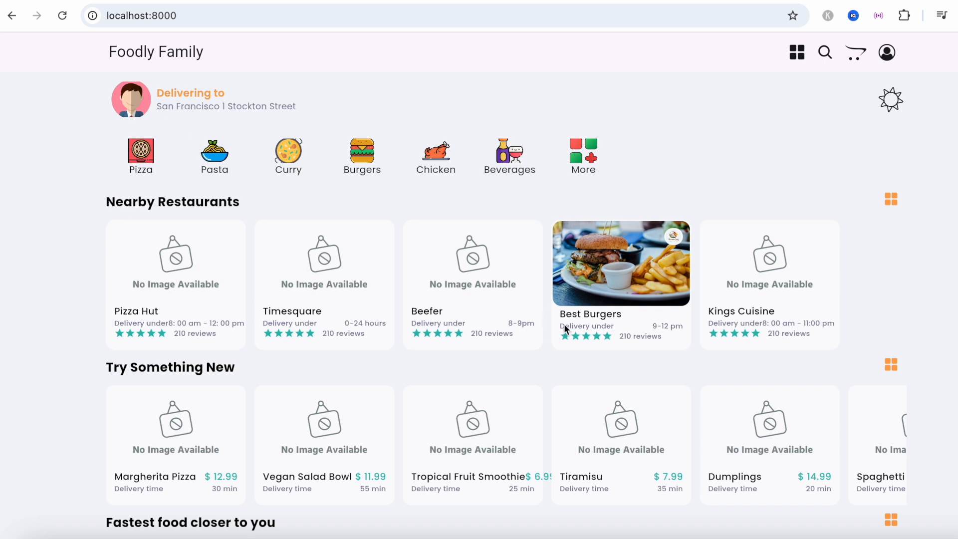
{"action": "mouse_move", "coordinate": [839, 144]}
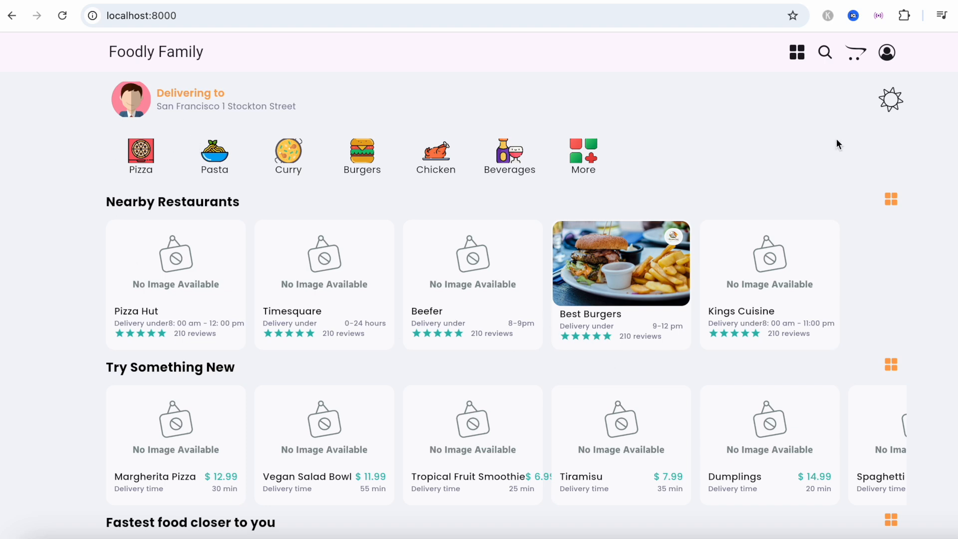
View the pending fried chips and burger order under My Orders, then return to profile
{"action": "left_click", "coordinate": [886, 52]}
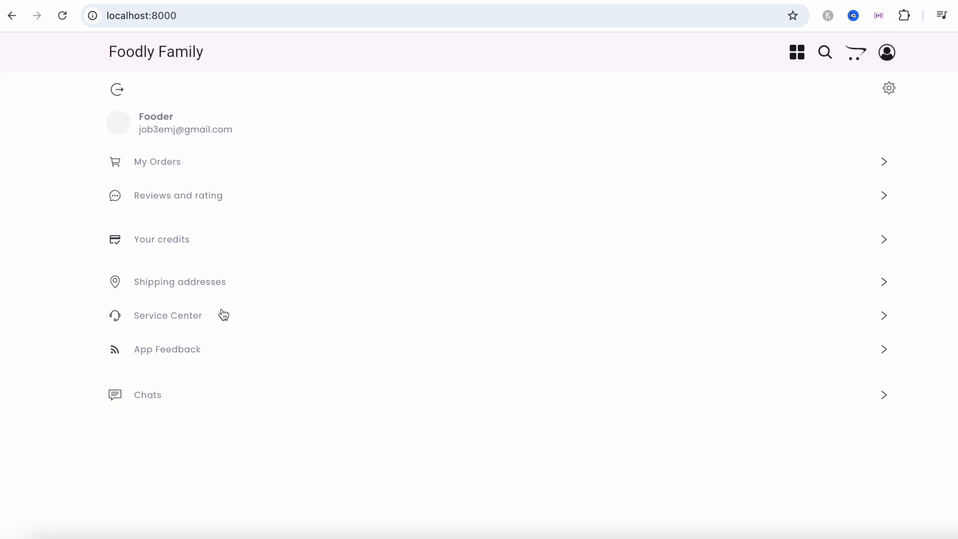
{"action": "left_click", "coordinate": [157, 161]}
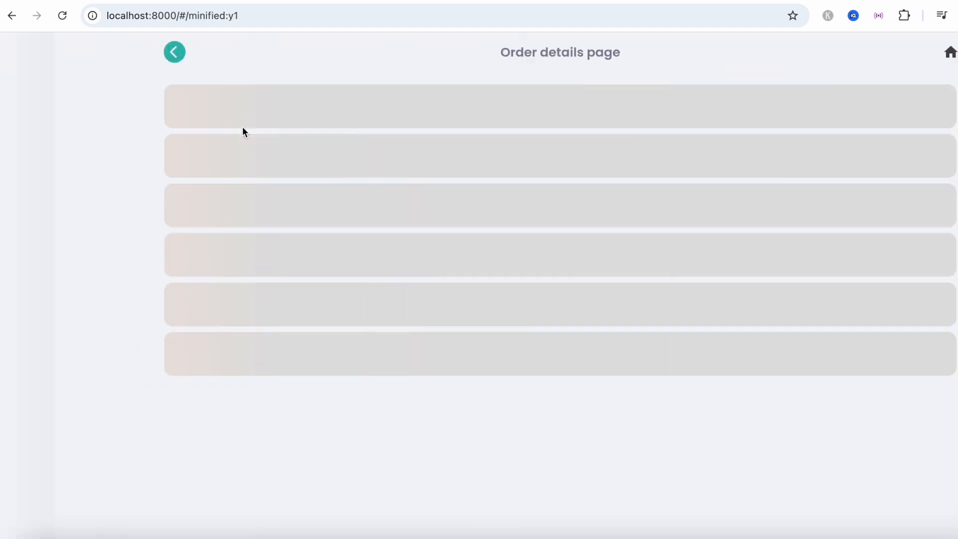
{"action": "left_click", "coordinate": [174, 51]}
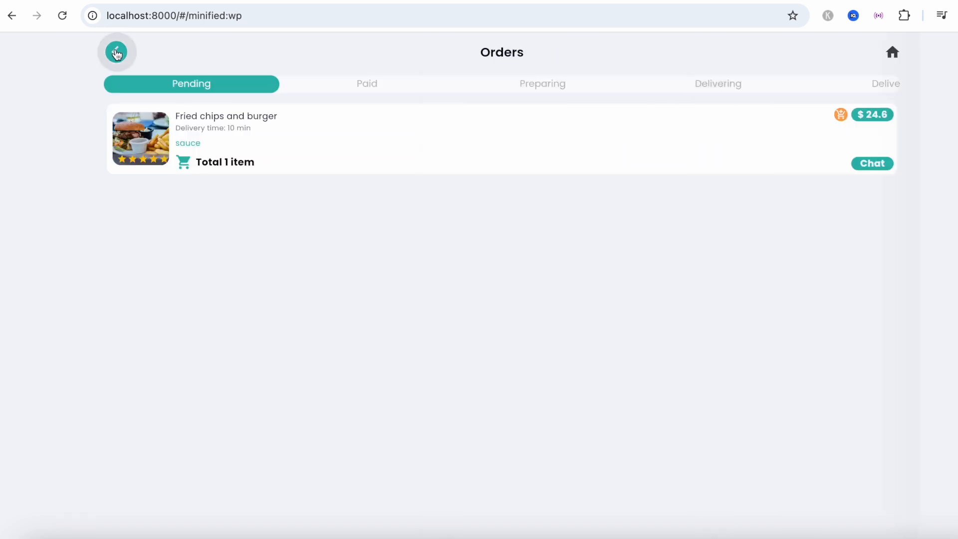
{"action": "left_click", "coordinate": [116, 51]}
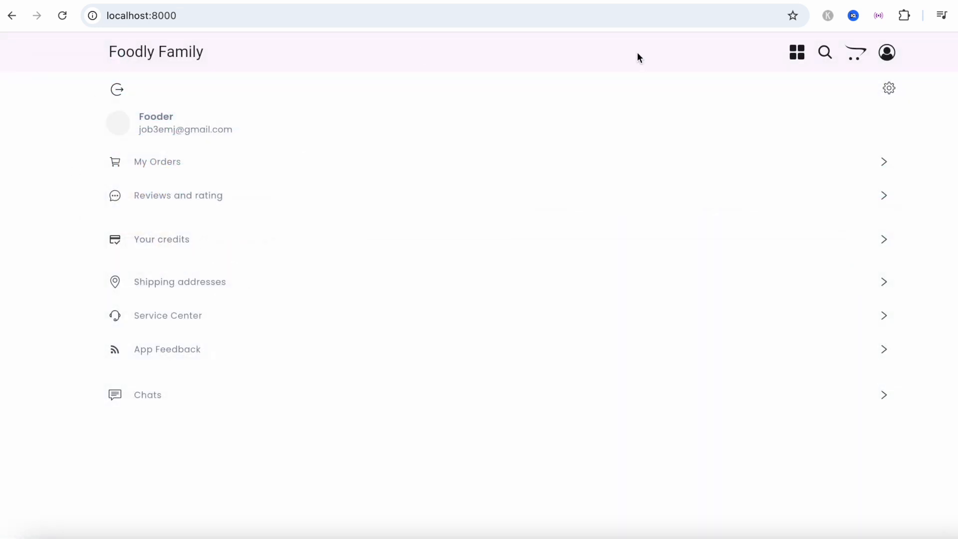
From home, browse Beverages, Pasta and Chicken, then open the Beef Tacos details
{"action": "left_click", "coordinate": [797, 52]}
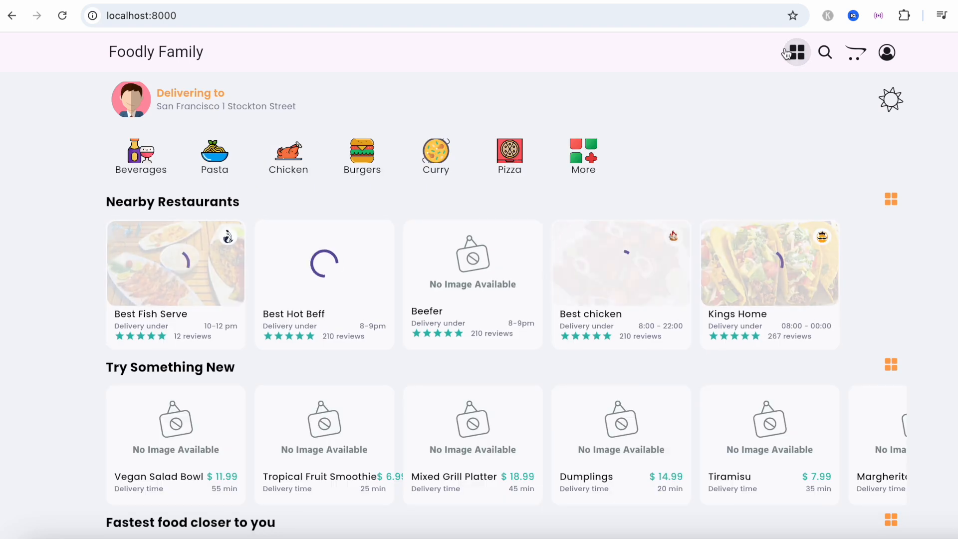
{"action": "left_click", "coordinate": [141, 155]}
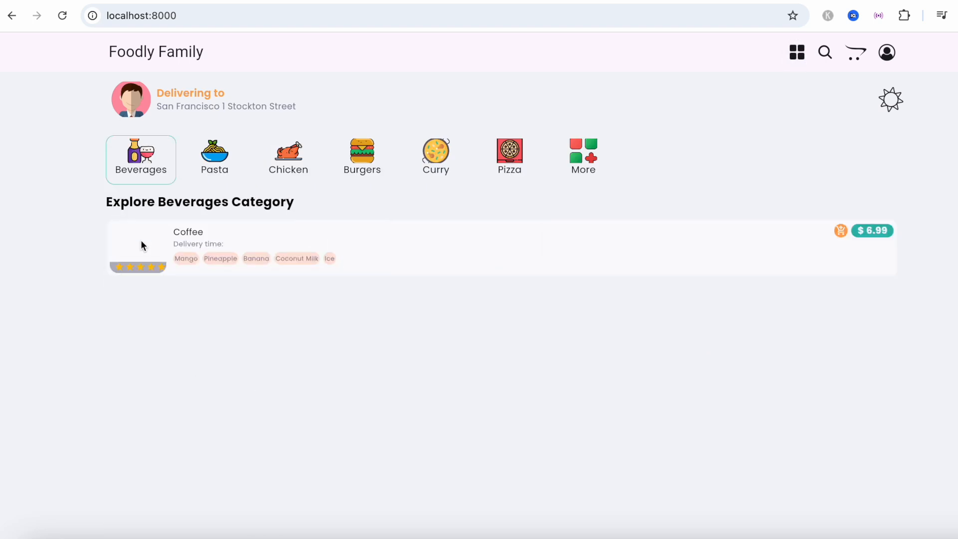
{"action": "left_click", "coordinate": [215, 156]}
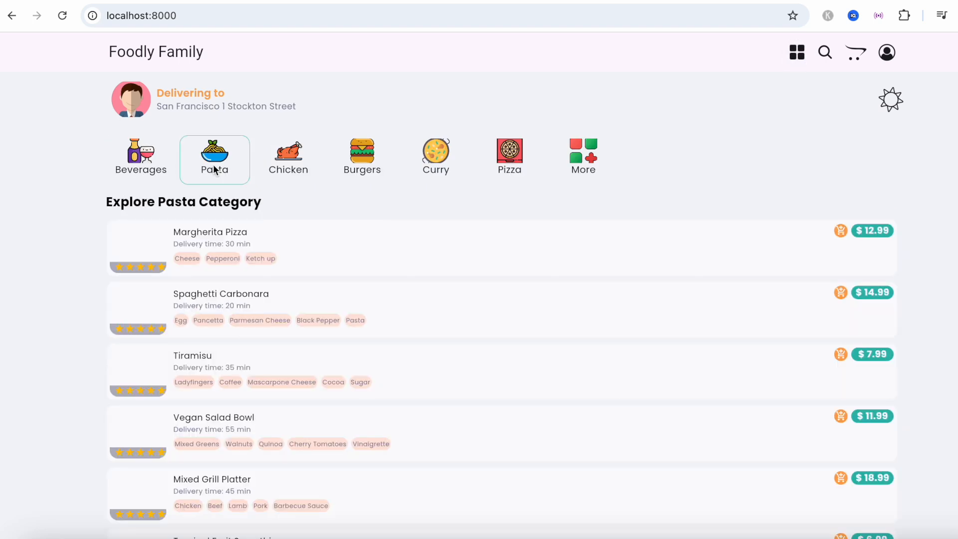
{"action": "left_click", "coordinate": [288, 156]}
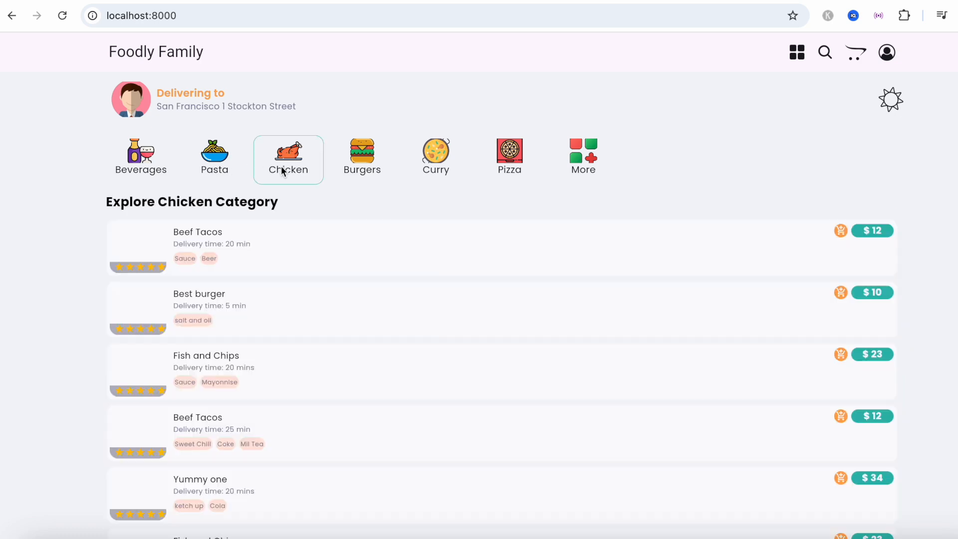
{"action": "left_click", "coordinate": [197, 231]}
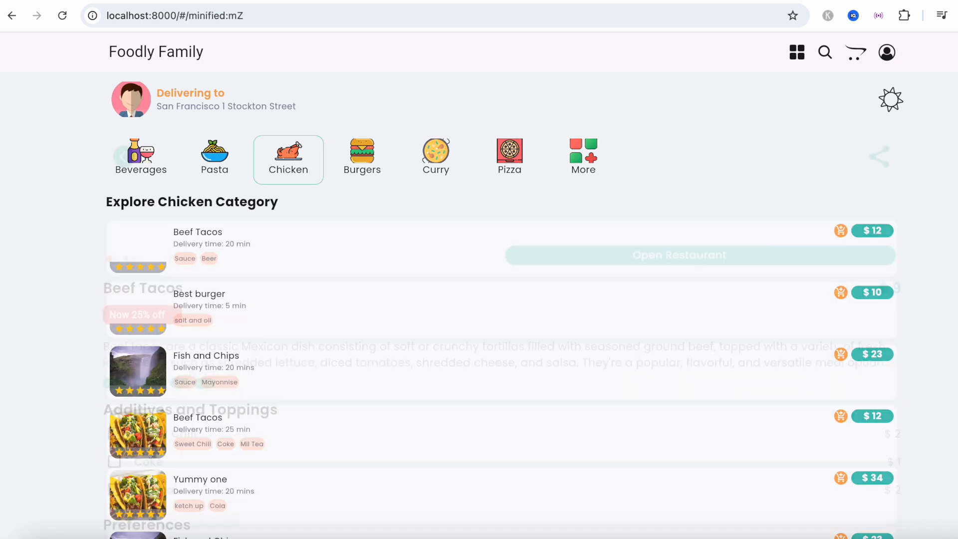